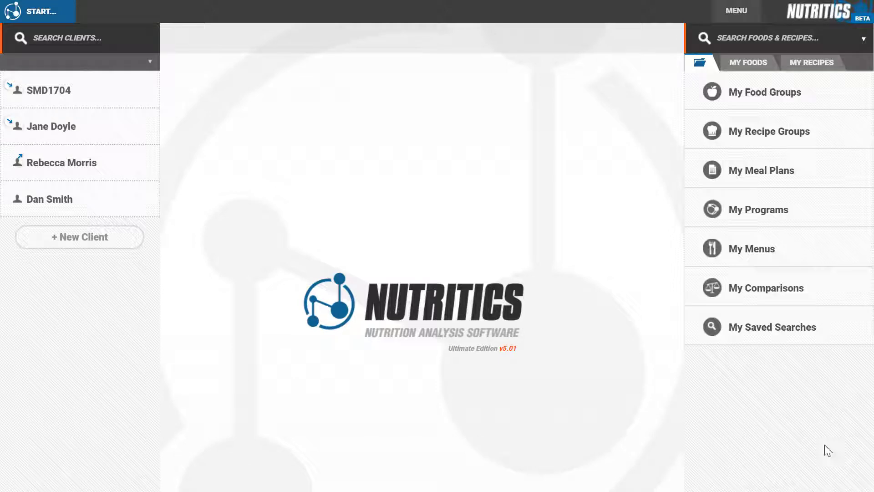
# Bring up the Start launcher listing new client, meal plan, recipe, food and menu options
pyautogui.click(36, 10)
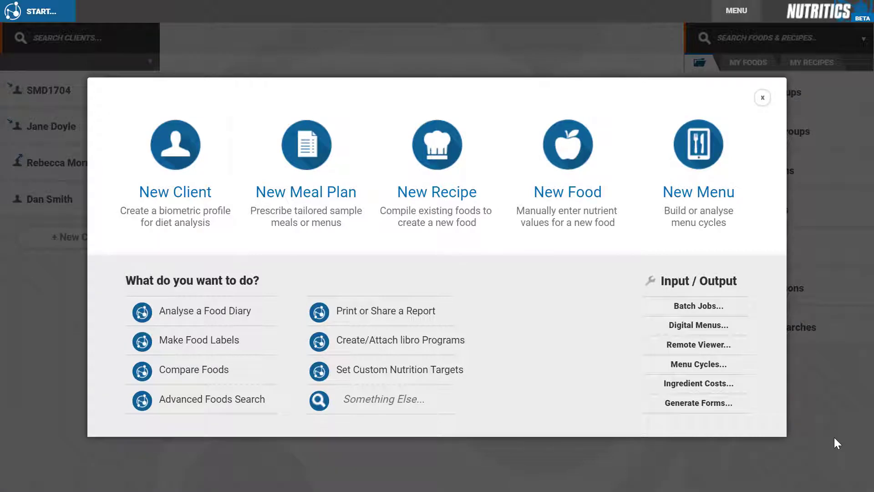
# Create a new untitled client profile with an empty personal details form
pyautogui.click(175, 144)
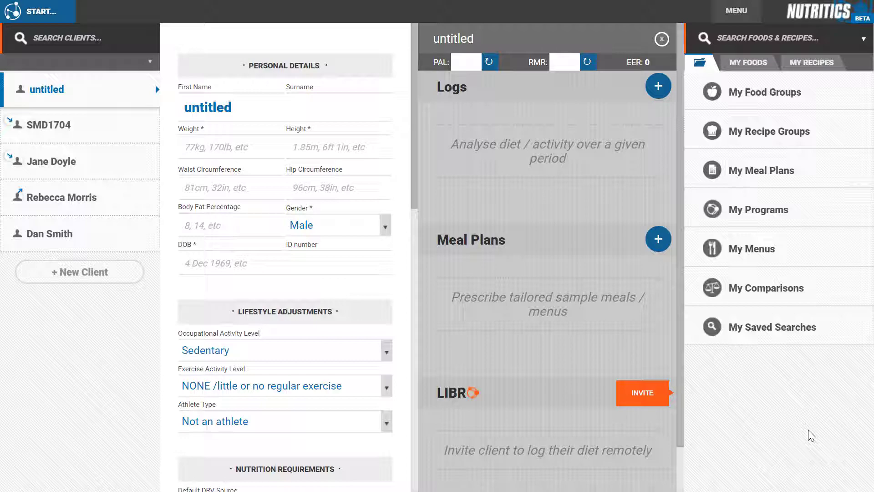
pyautogui.click(735, 11)
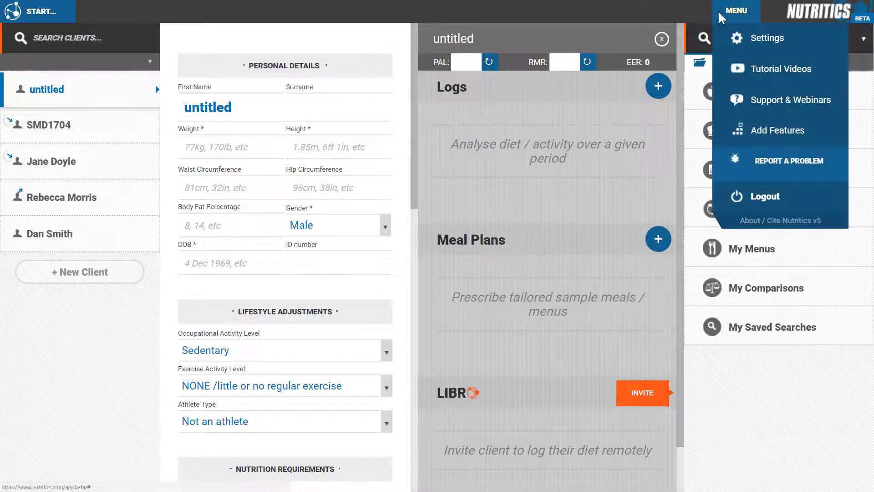
pyautogui.click(769, 38)
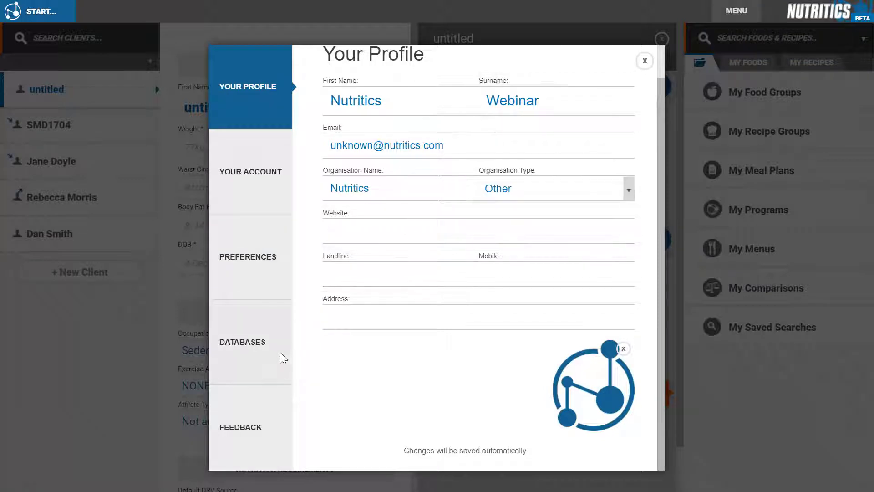
pyautogui.click(248, 257)
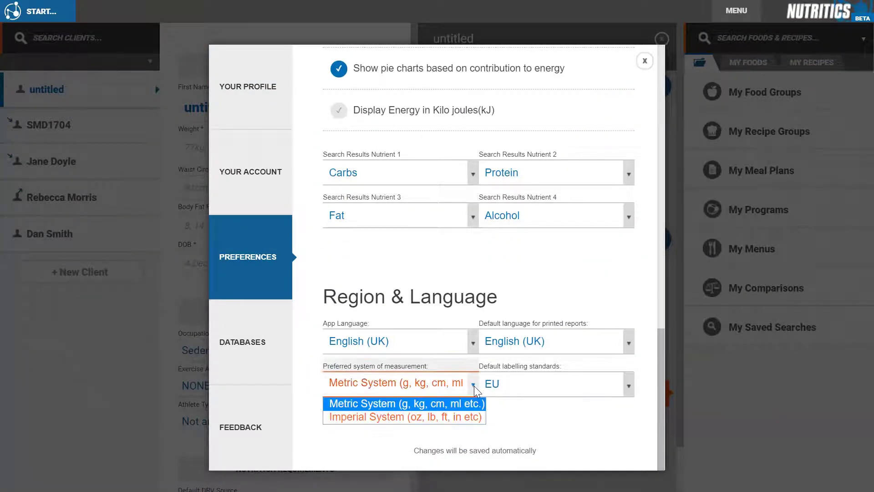
pyautogui.click(643, 61)
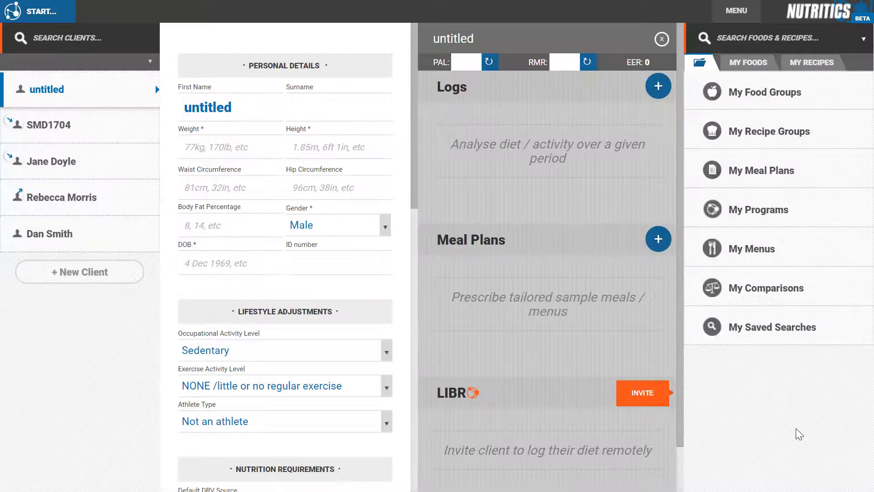
# Enter surname Rogers and set athlete type to Mixed active 3-5 days
pyautogui.write('Rogers')
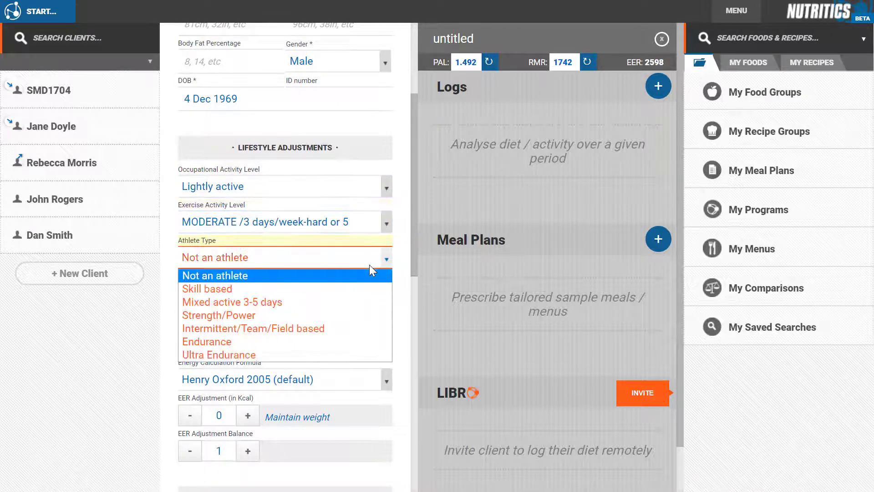
pyautogui.click(232, 302)
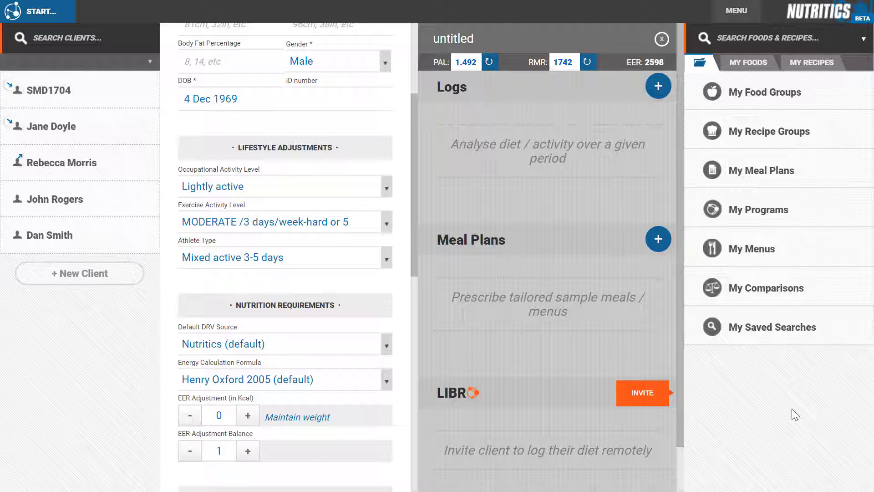
pyautogui.click(281, 343)
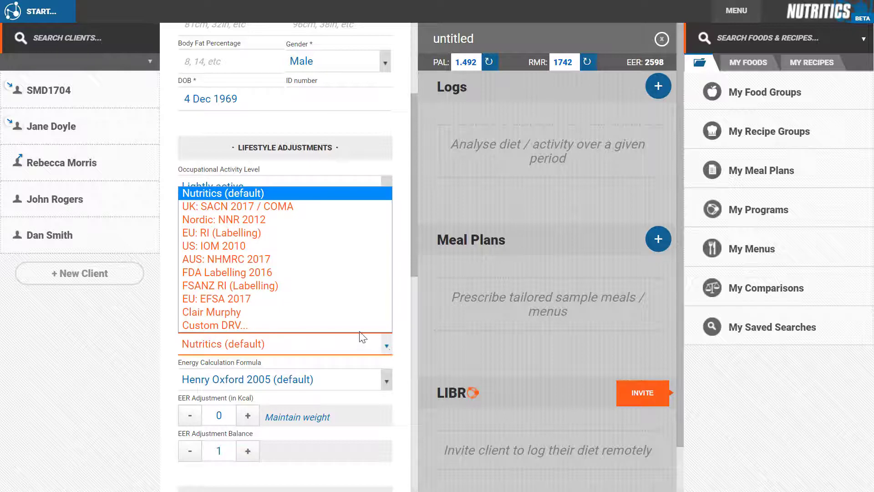
pyautogui.moveTo(360, 325)
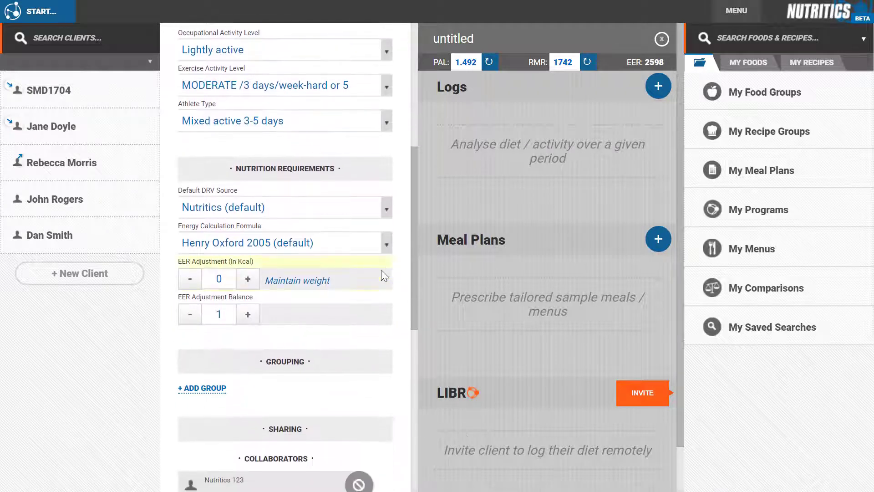
pyautogui.click(385, 242)
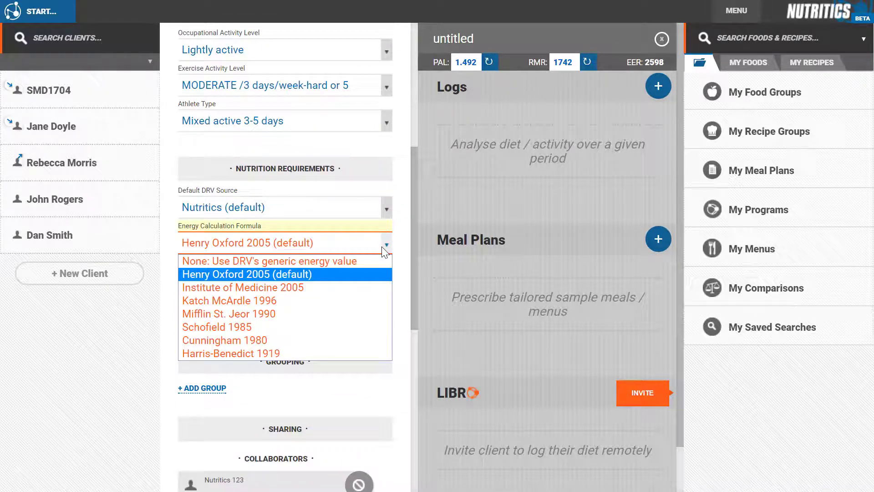
pyautogui.moveTo(373, 284)
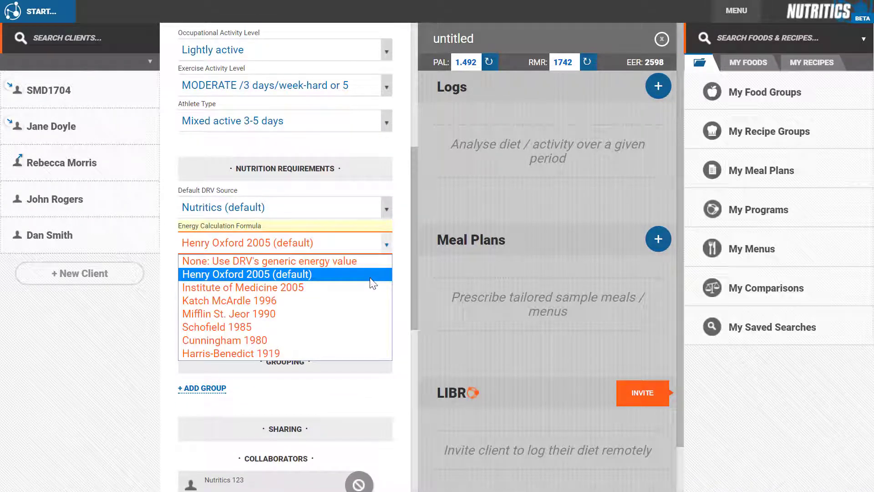
pyautogui.click(247, 274)
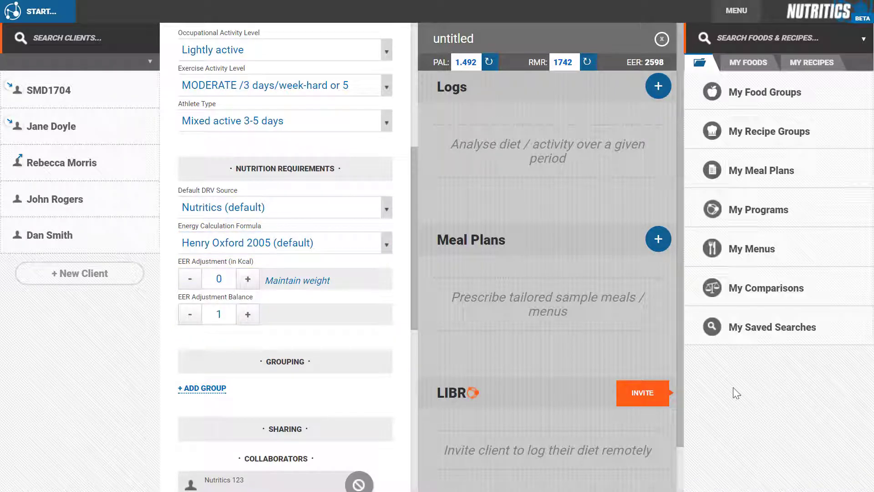
# Set EER Adjustment to -200 kcal with a 0.8 diet/exercise balance, lowering EER to 2398
pyautogui.click(189, 279)
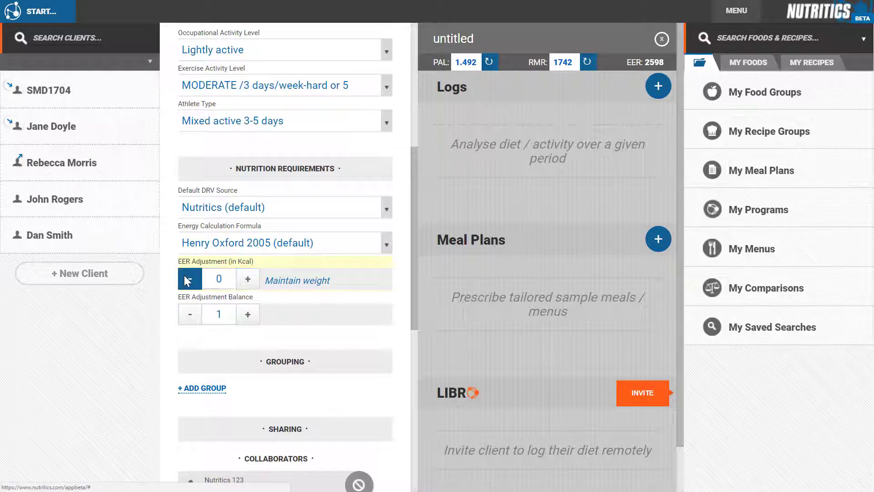
pyautogui.click(190, 279)
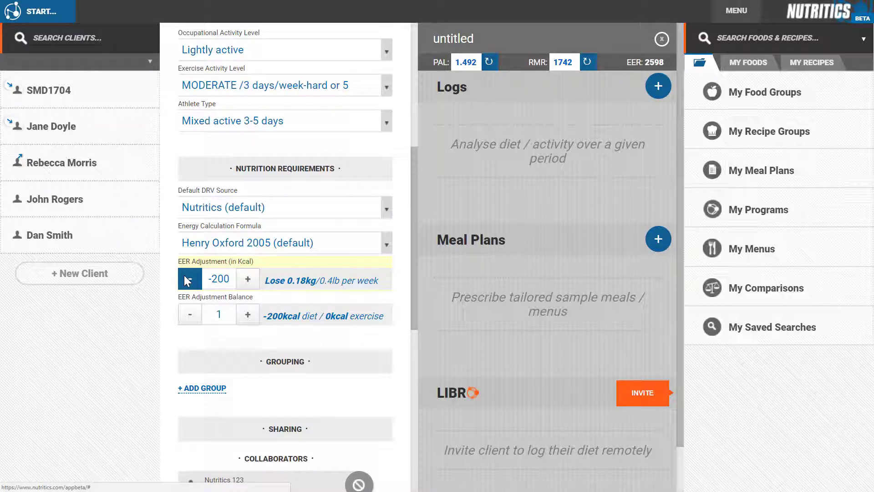
pyautogui.click(190, 314)
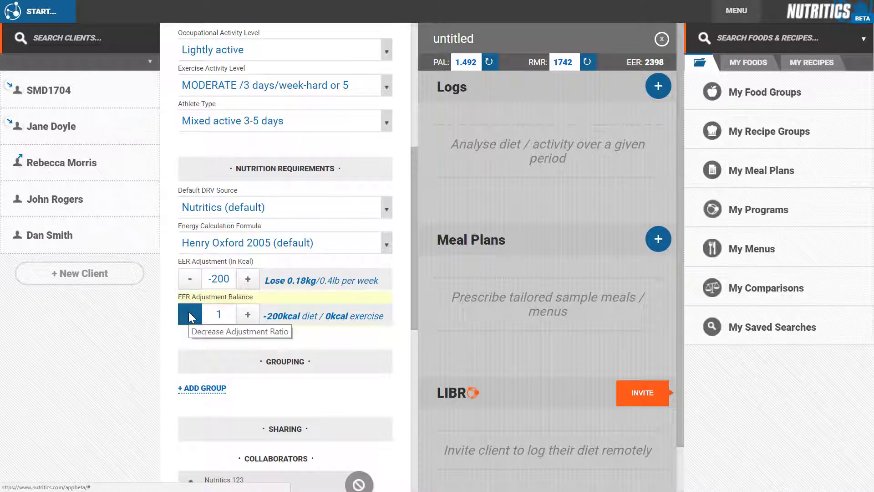
pyautogui.click(190, 314)
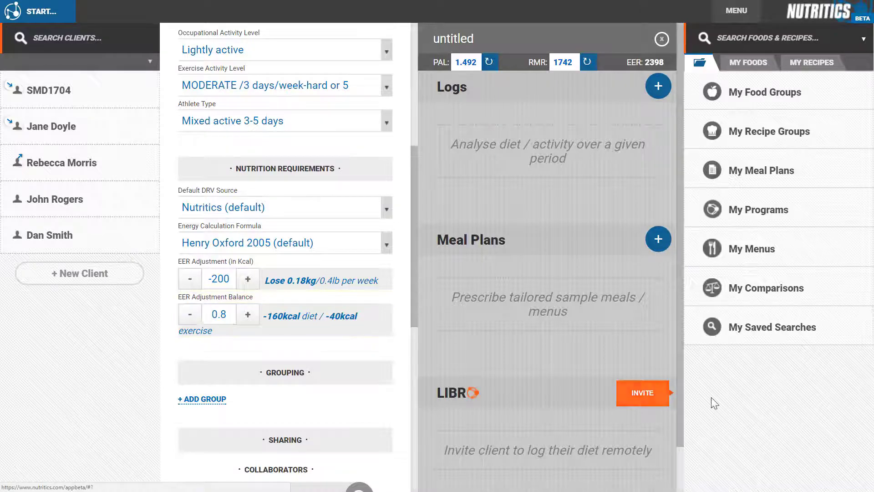
pyautogui.scroll(-3)
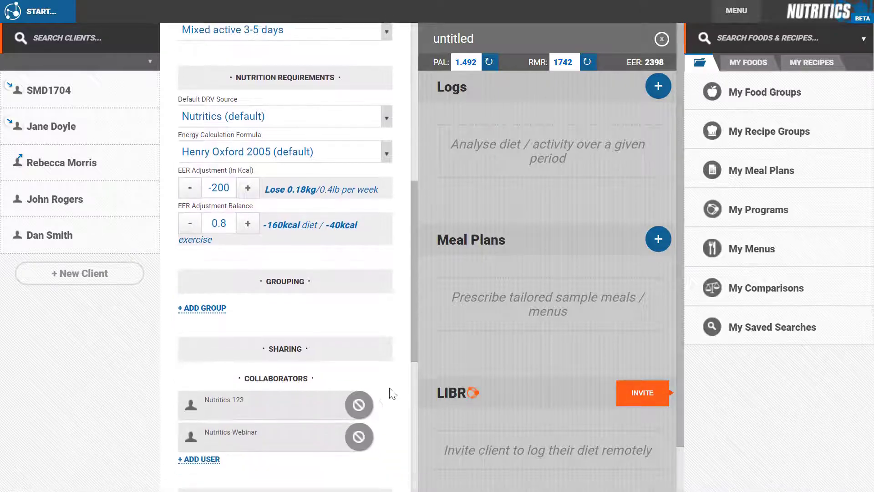
# Add the client to a new client group named Males
pyautogui.click(202, 307)
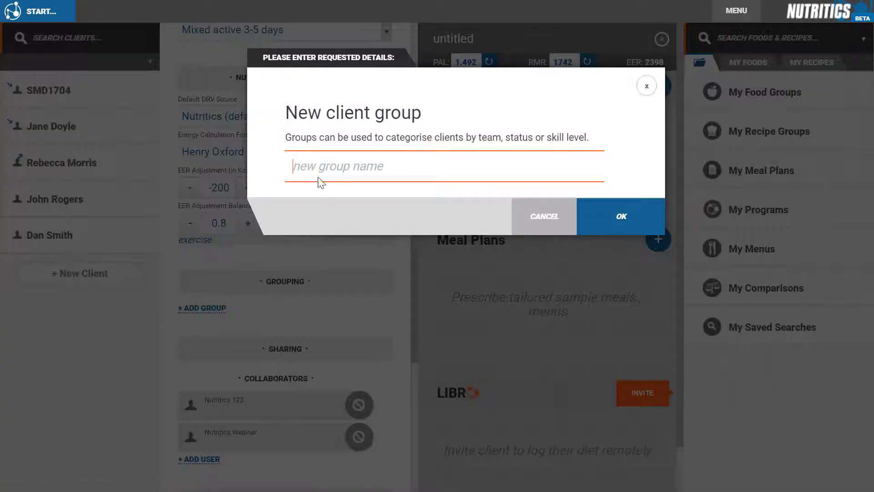
pyautogui.click(619, 217)
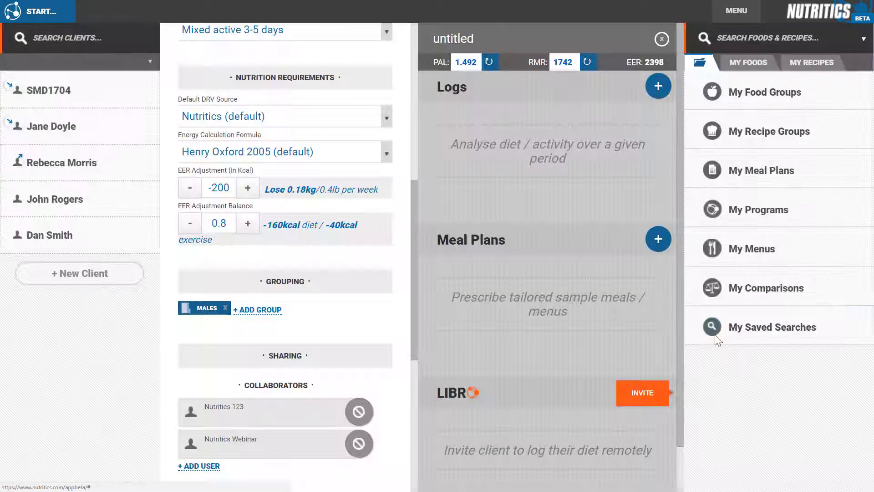
pyautogui.click(149, 61)
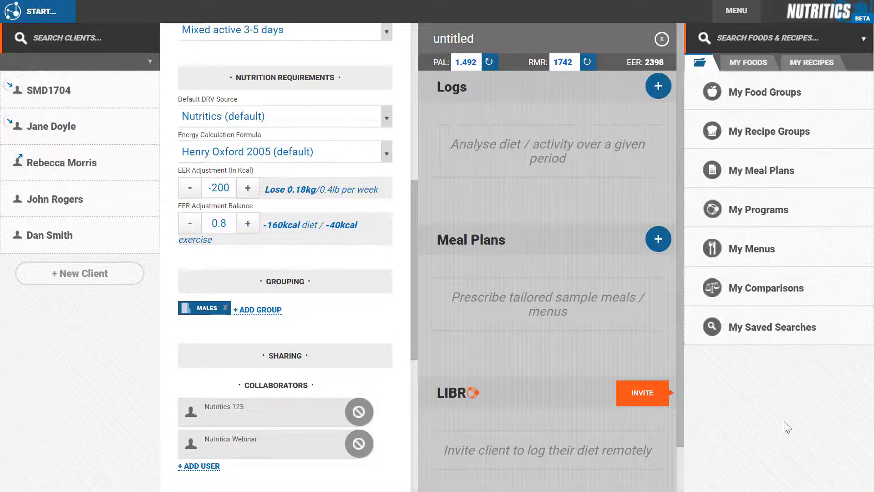
pyautogui.moveTo(396, 404)
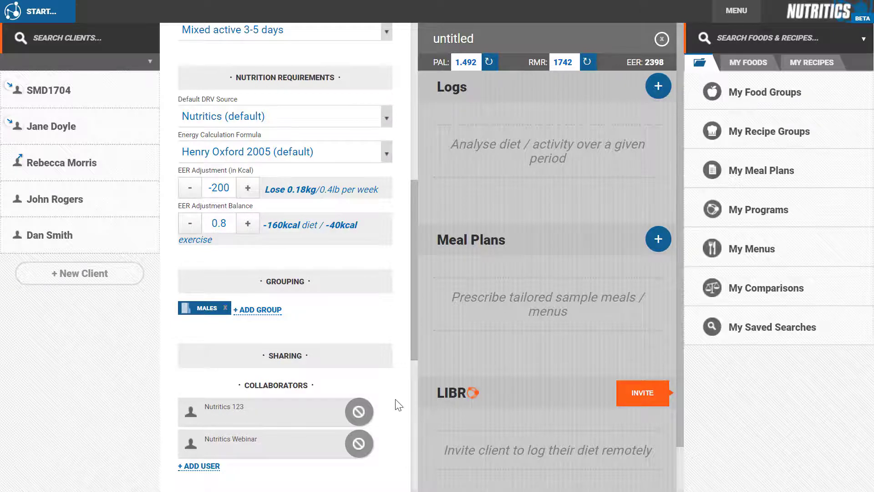
# Give collaborator Nutritics 123 view access while the other collaborator keeps no access
pyautogui.scroll(-3)
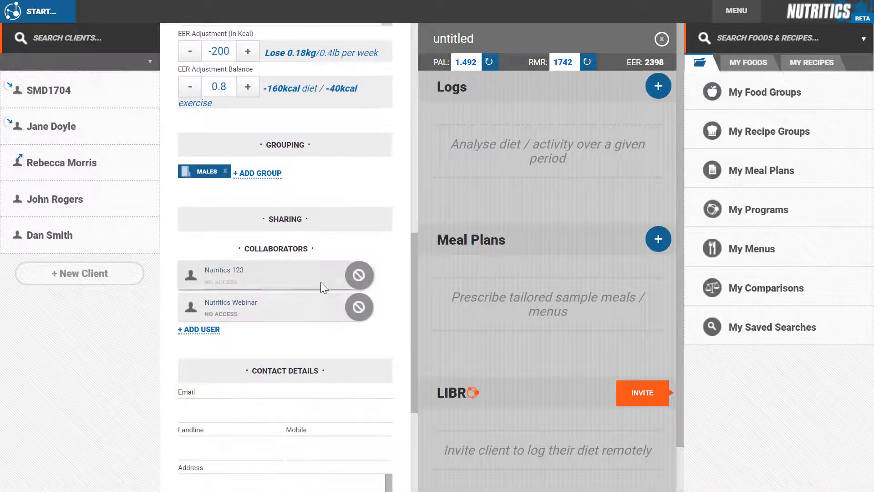
pyautogui.click(359, 274)
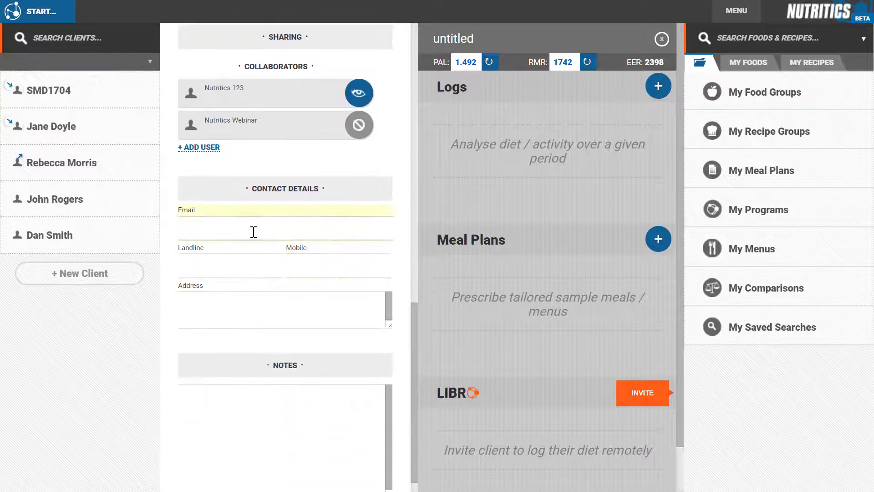
pyautogui.click(279, 227)
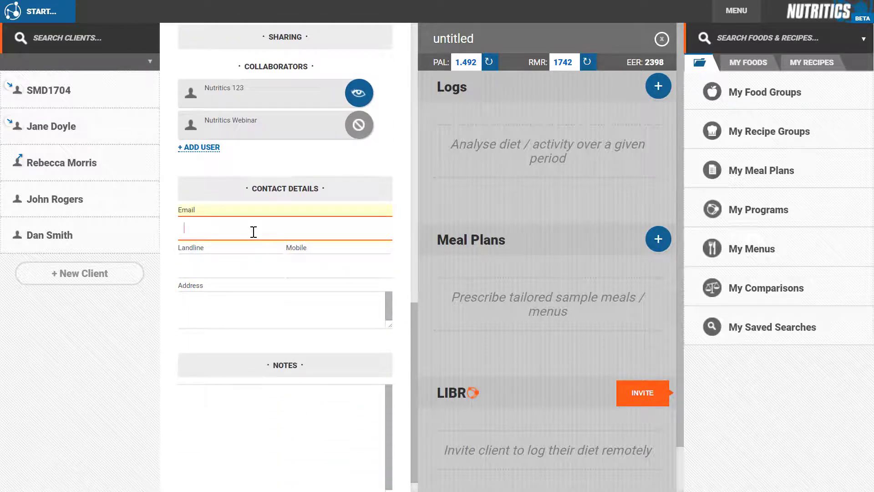
pyautogui.write('j.rogers123@example.com')
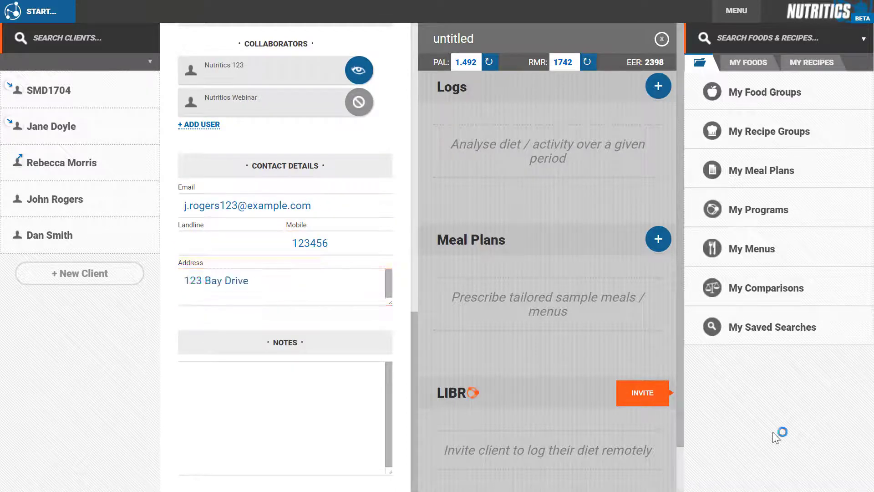
pyautogui.moveTo(772, 442)
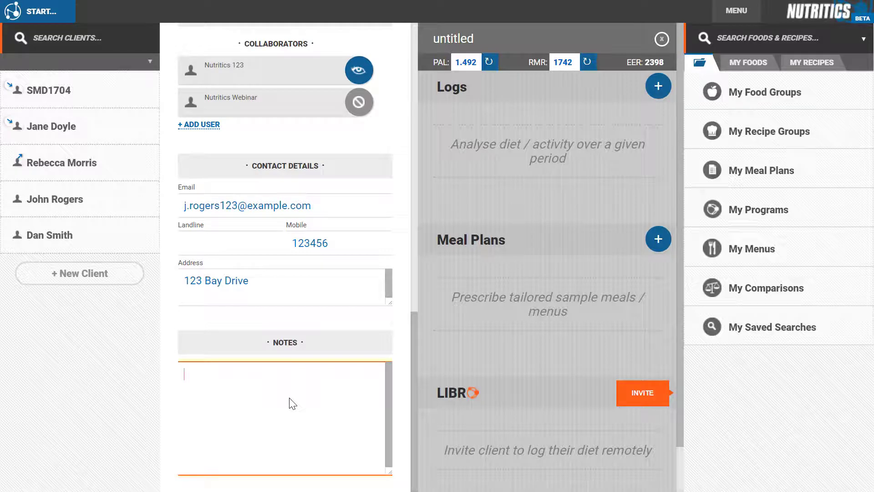
pyautogui.write('Knee in')
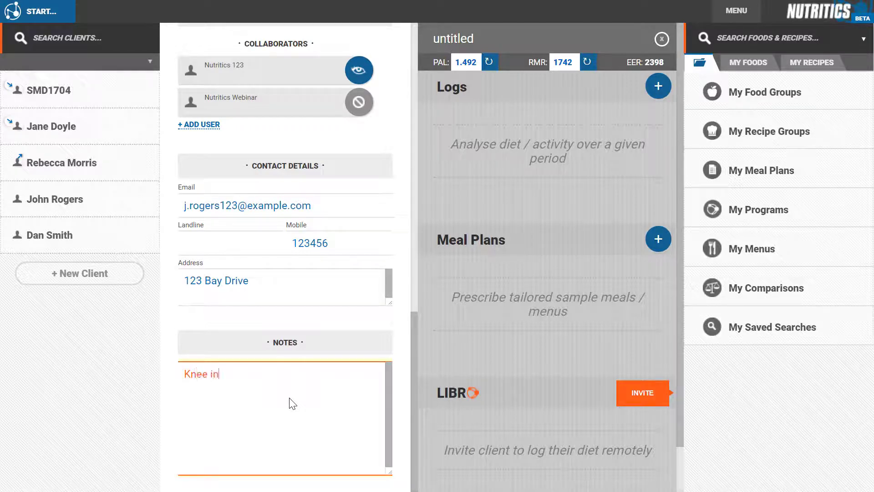
pyautogui.write('jury')
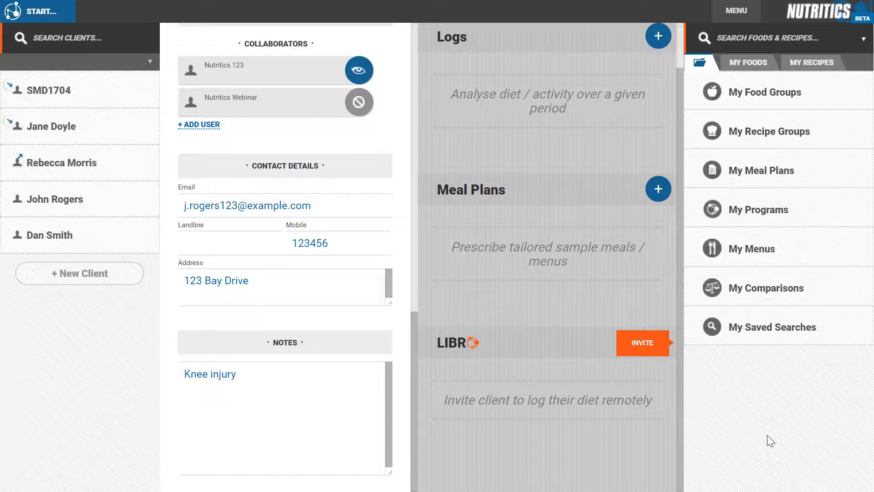
pyautogui.click(642, 342)
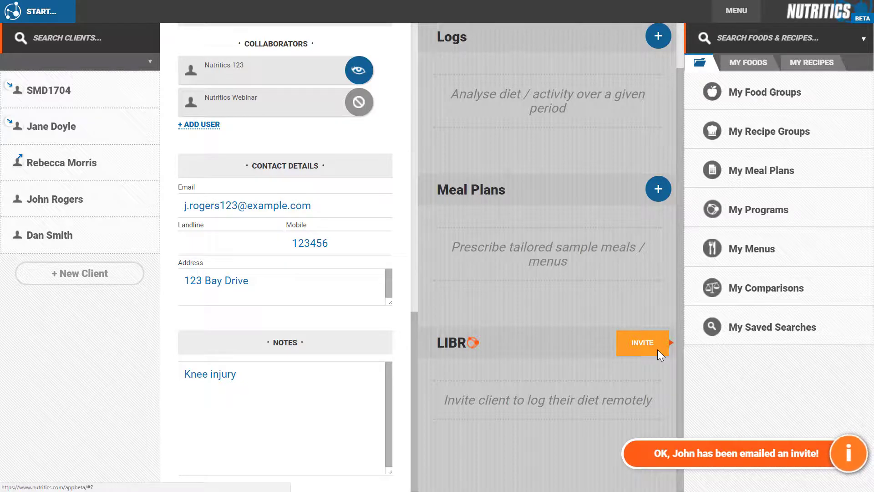
pyautogui.moveTo(816, 421)
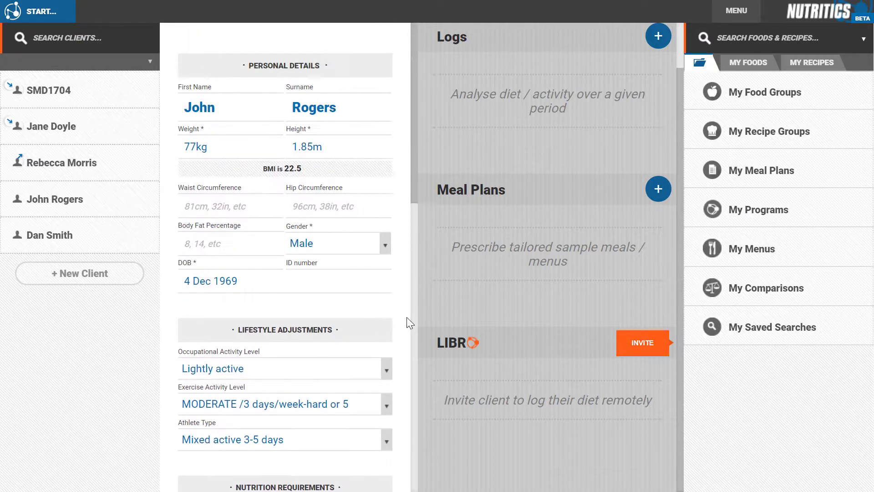
pyautogui.moveTo(780, 457)
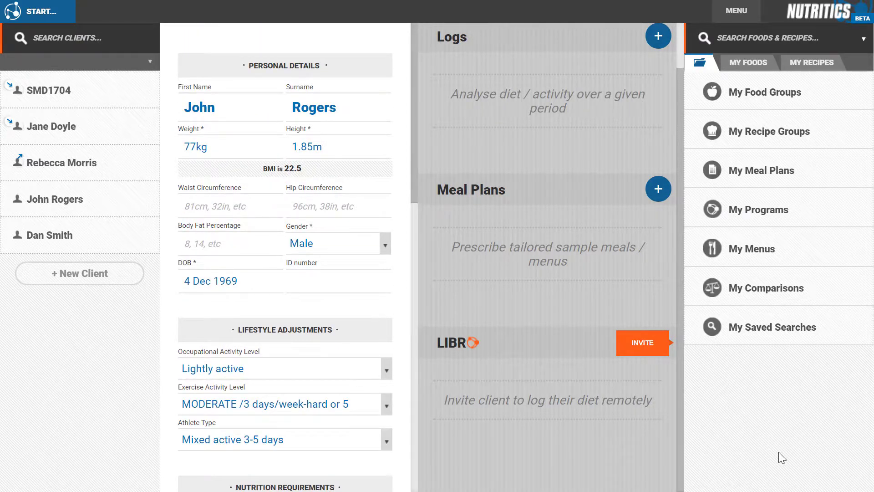